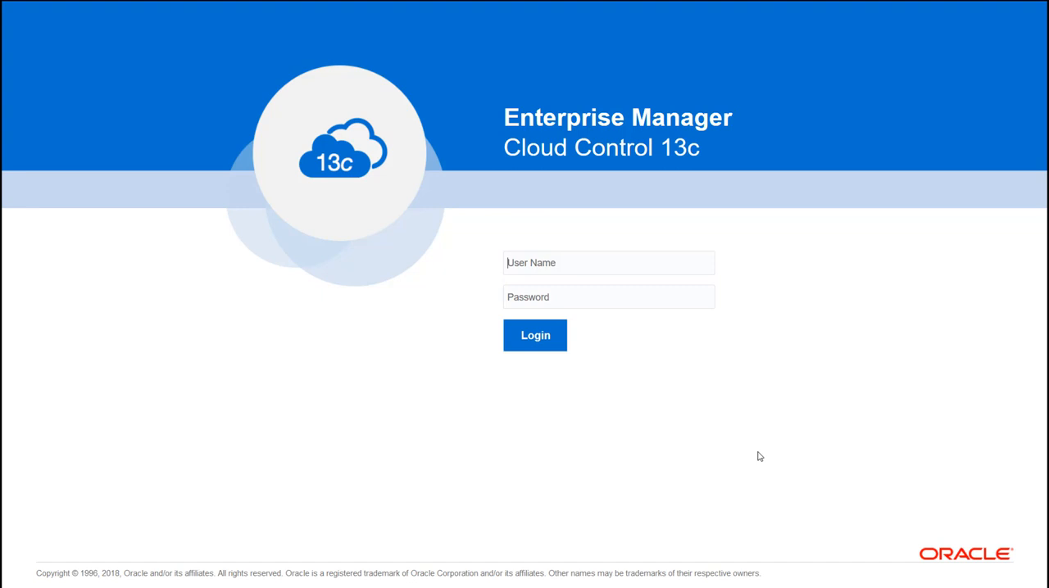
pyautogui.moveTo(592, 298)
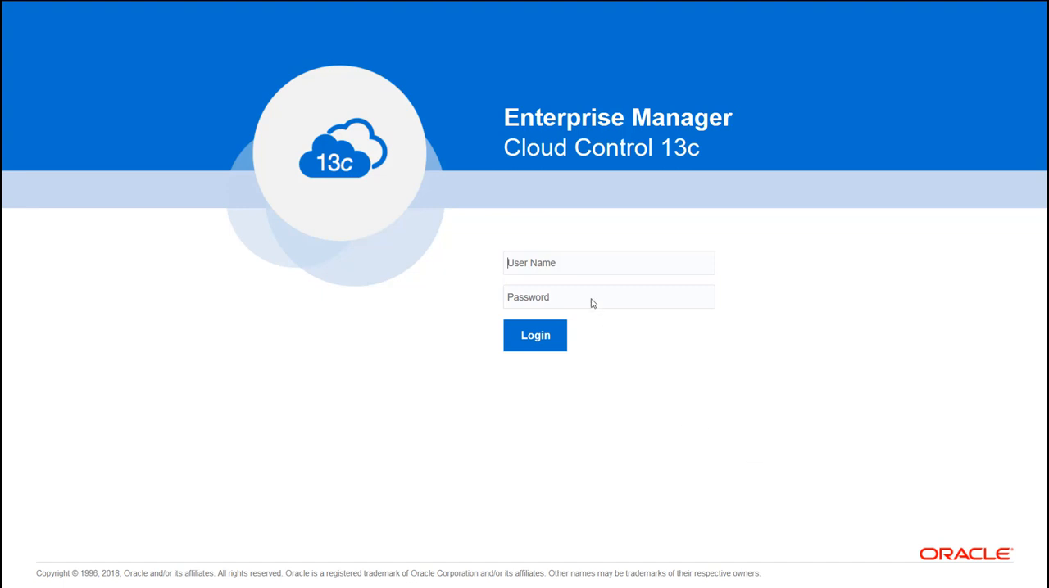
# - Enter the user name 'sysman' and move to the Password field
pyautogui.write('sysman')
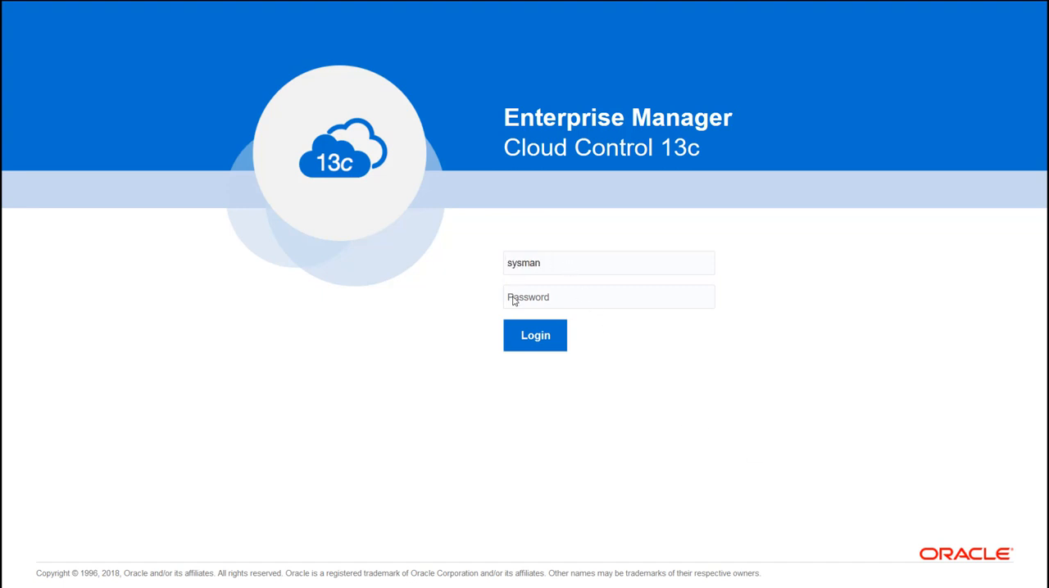
pyautogui.click(534, 334)
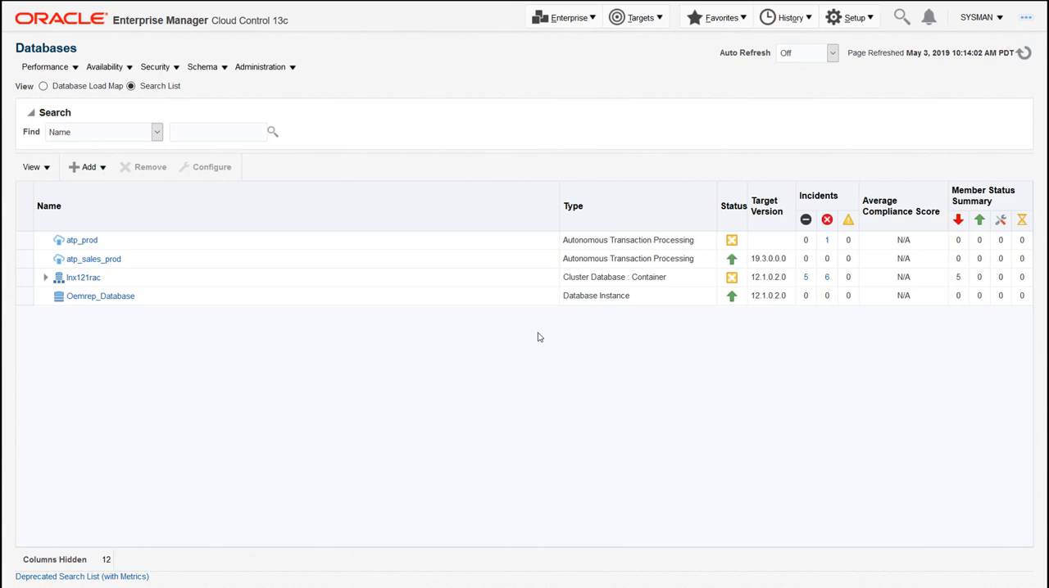
pyautogui.moveTo(505, 344)
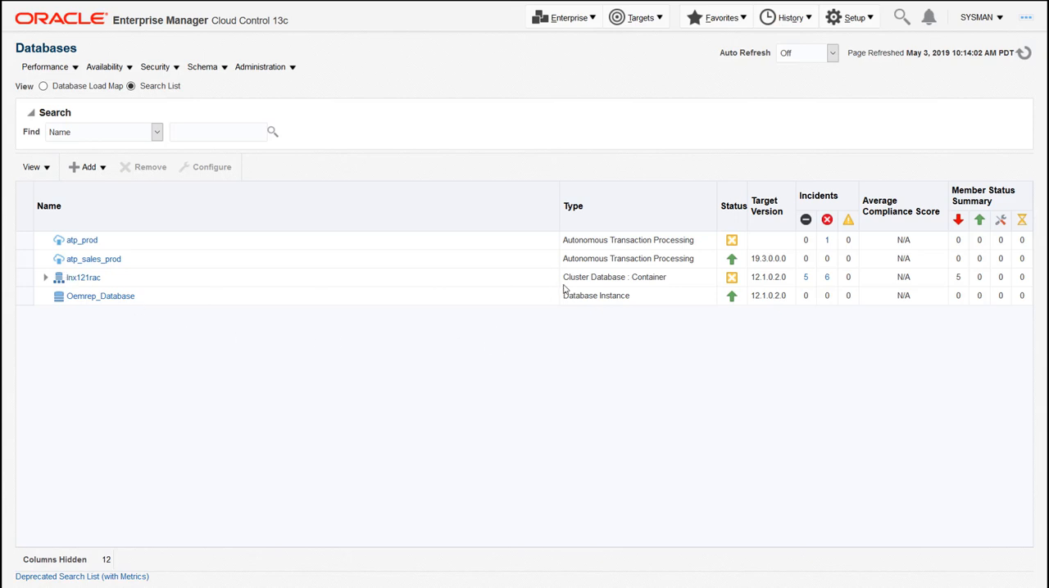
pyautogui.moveTo(105, 281)
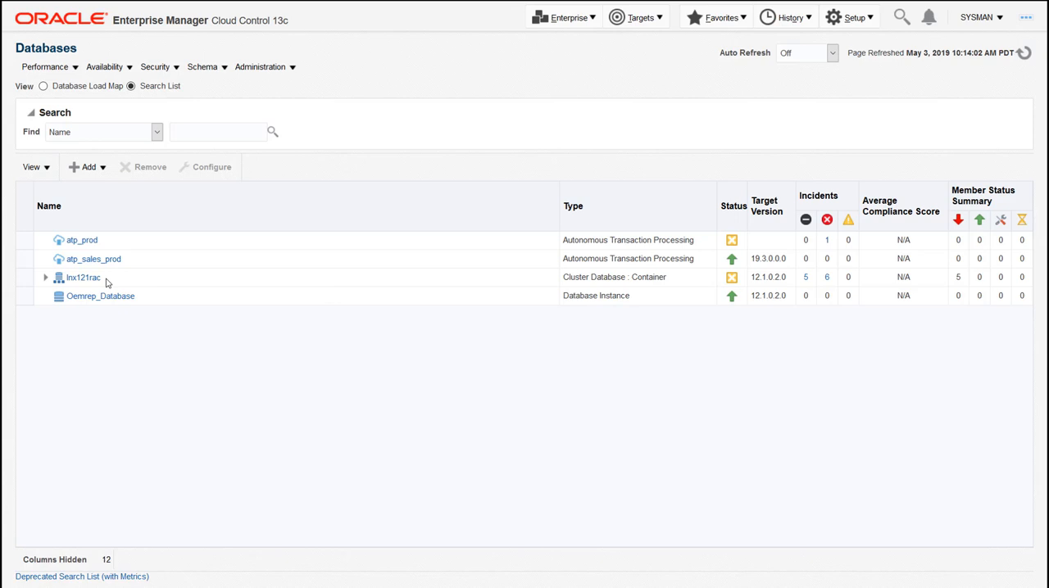
pyautogui.moveTo(183, 298)
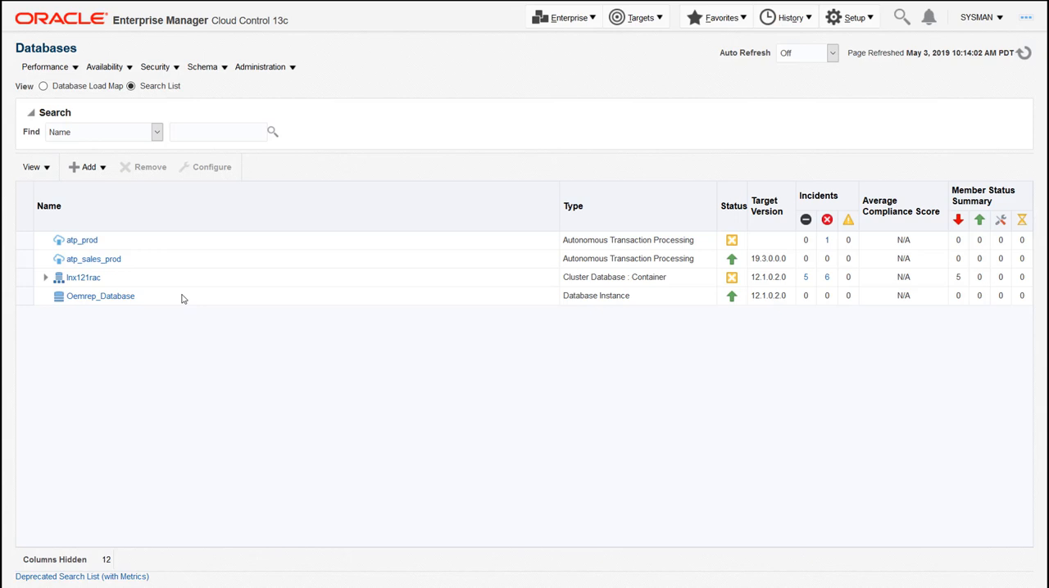
pyautogui.moveTo(108, 262)
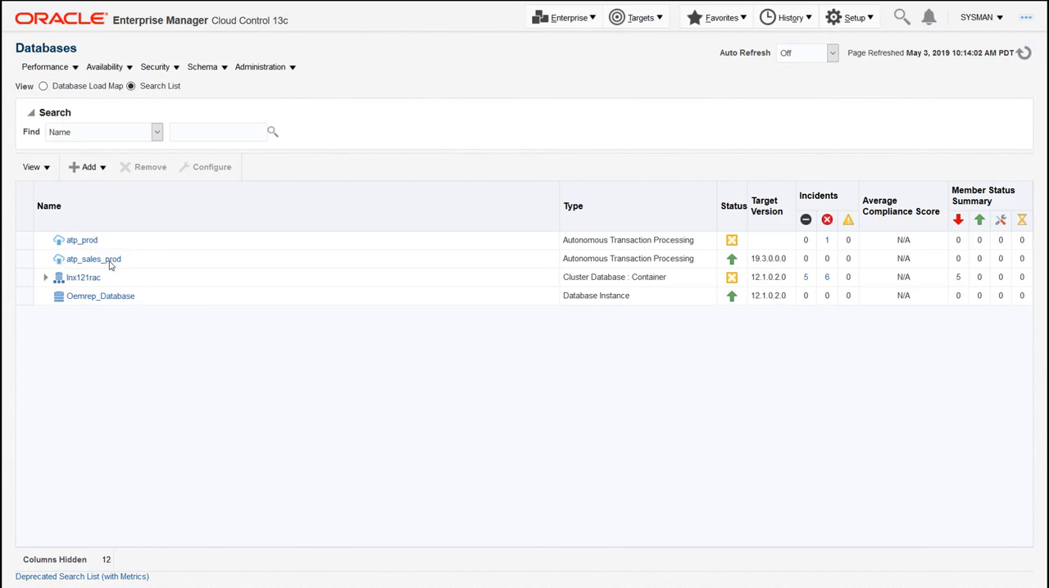
# - Open the atp_sales_prod database home page from the Databases list
pyautogui.click(92, 259)
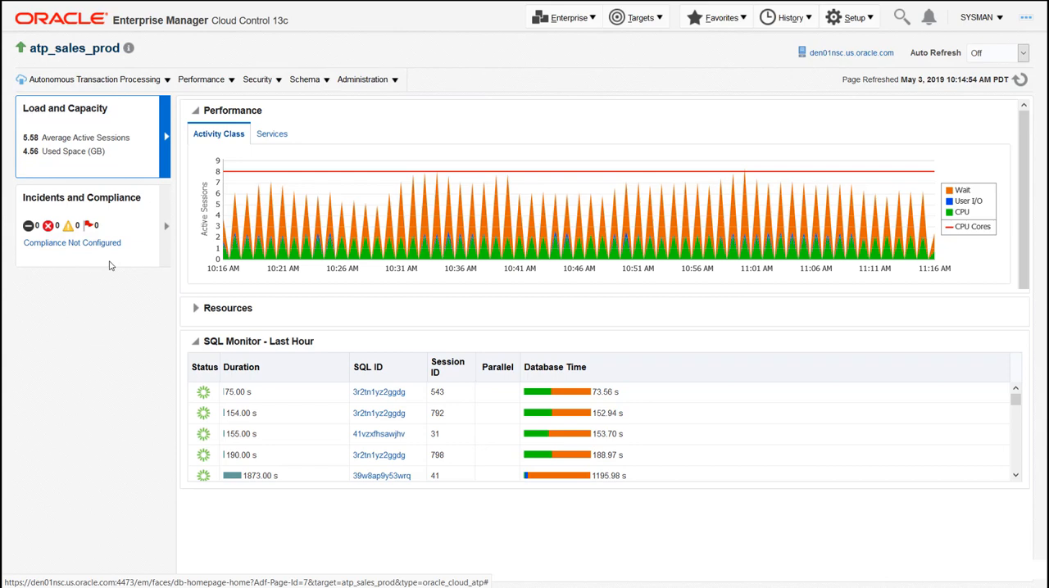
pyautogui.moveTo(219, 397)
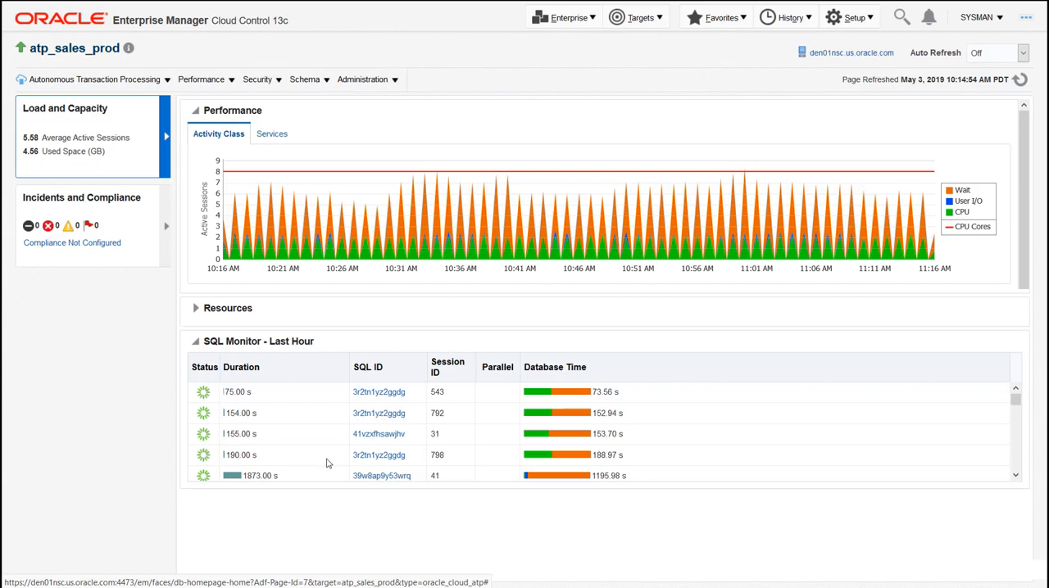
pyautogui.moveTo(377, 217)
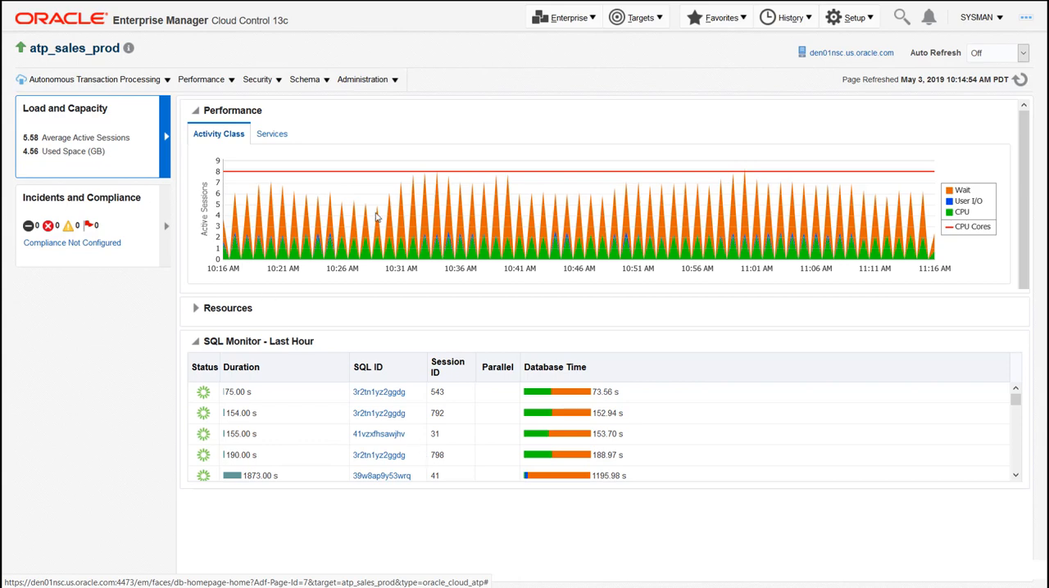
pyautogui.moveTo(850, 310)
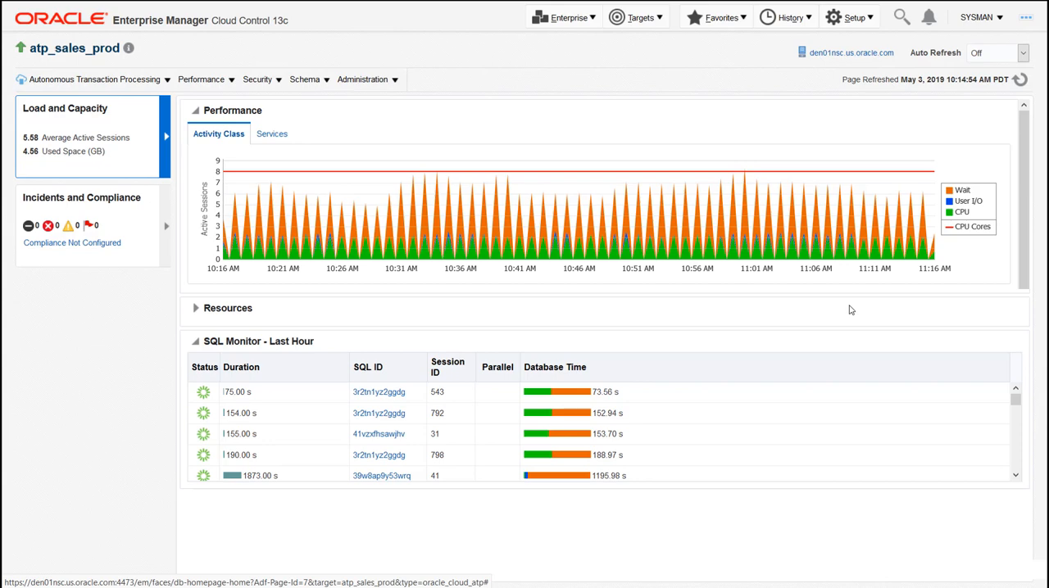
pyautogui.moveTo(255, 318)
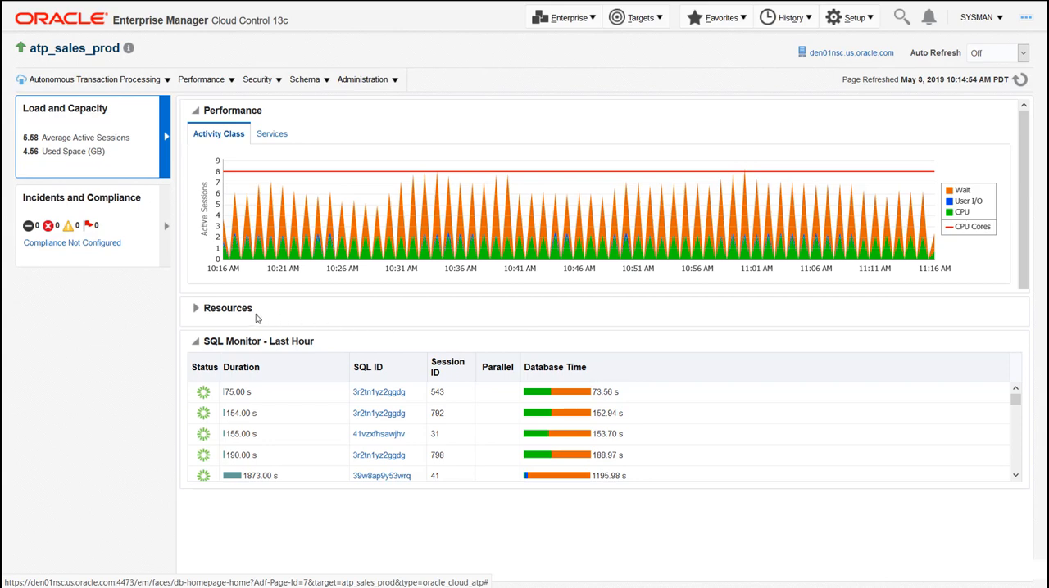
# - Show the Performance menu for atp_sales_prod with its Performance Hub options
pyautogui.click(197, 308)
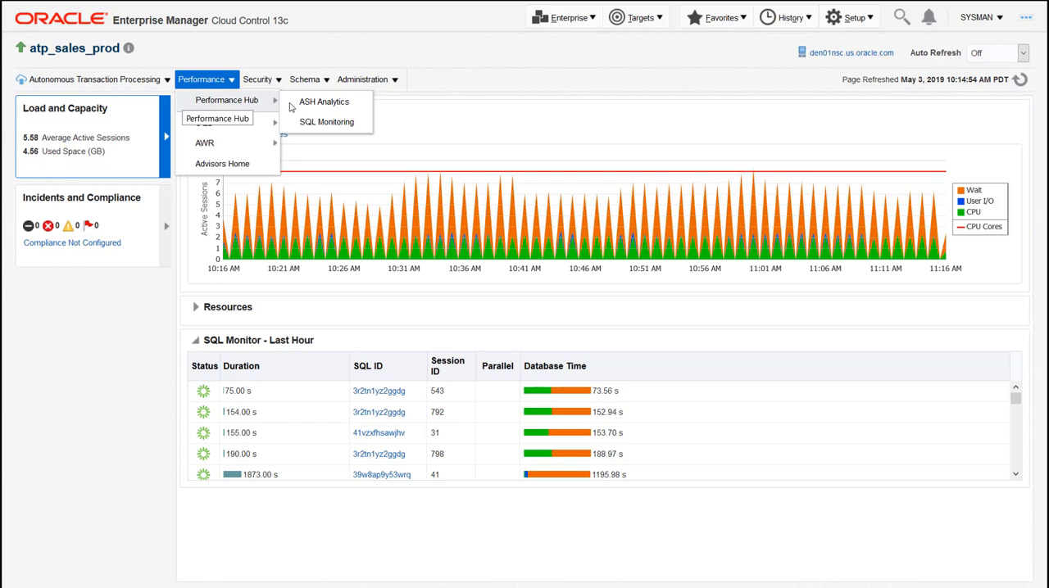
pyautogui.moveTo(305, 109)
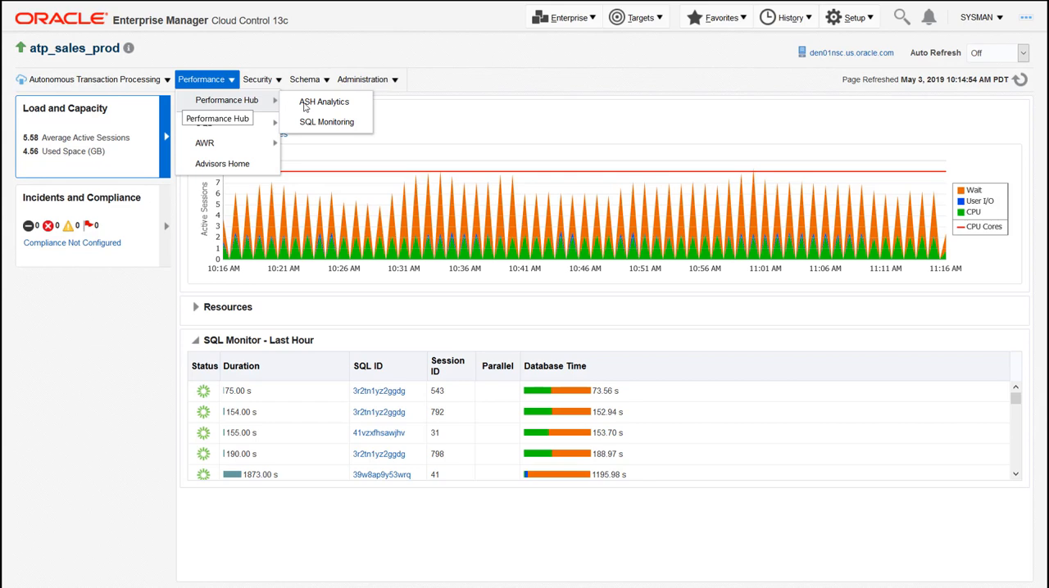
# - Enter Performance Hub ASH Analytics, logging in with the saved named credential as admin
pyautogui.click(324, 102)
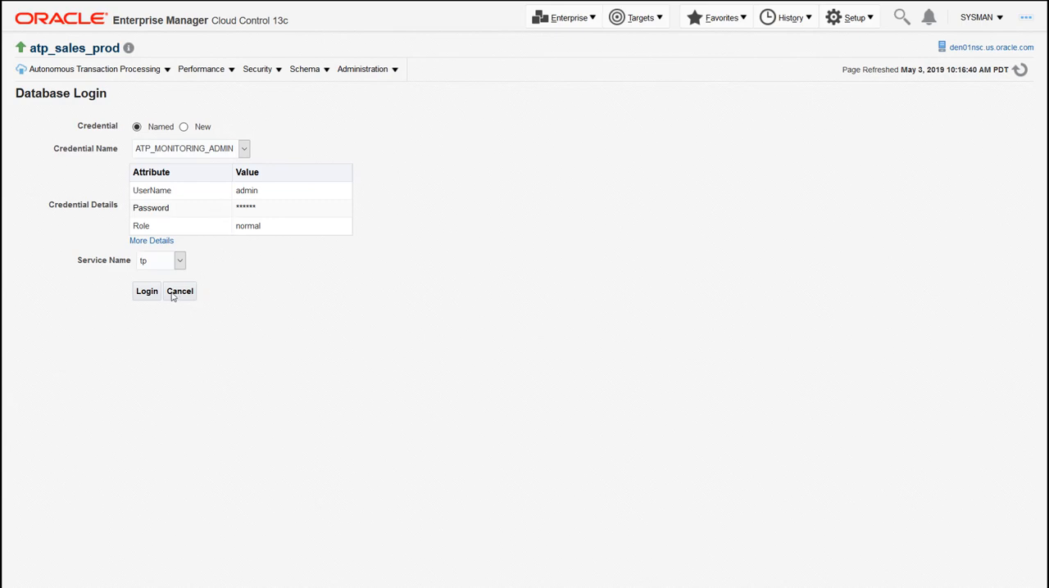
pyautogui.moveTo(154, 298)
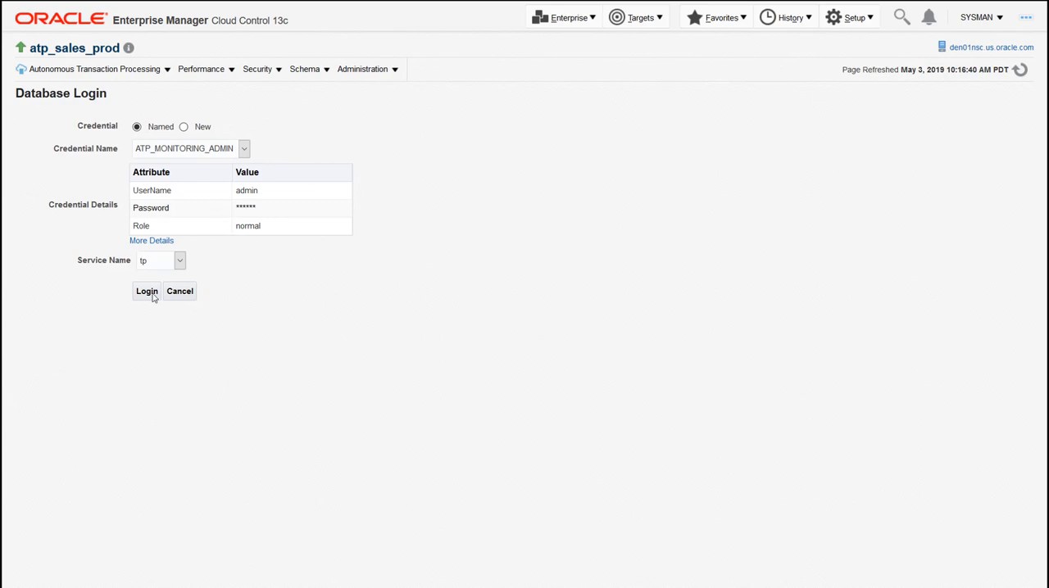
pyautogui.click(147, 291)
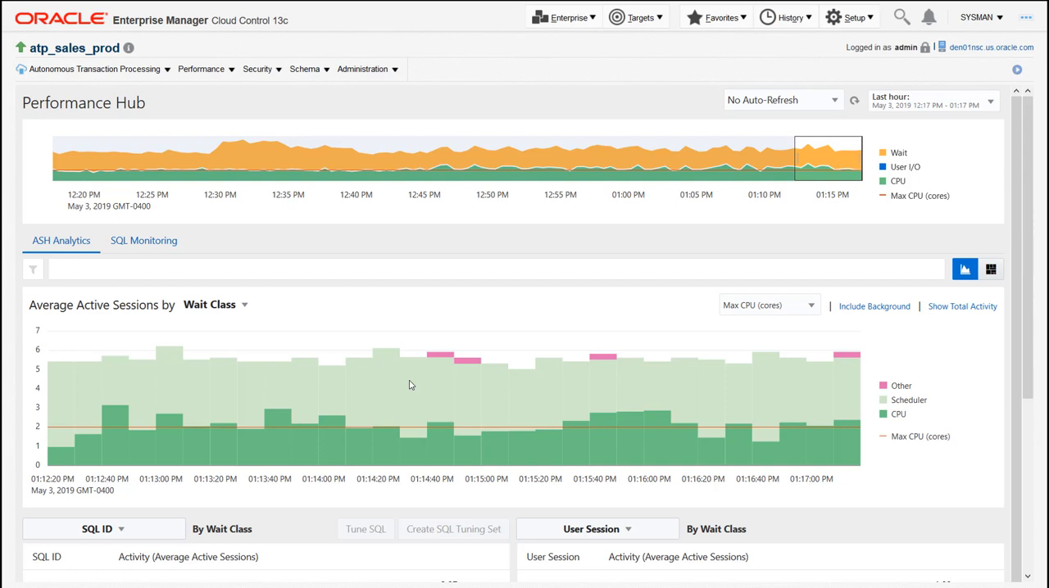
pyautogui.moveTo(711, 284)
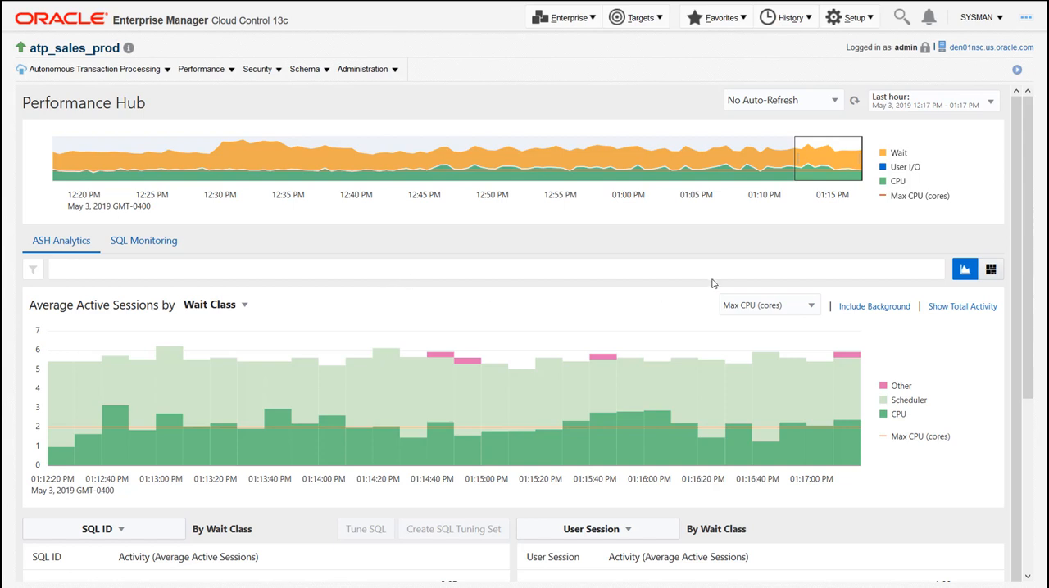
pyautogui.moveTo(944, 162)
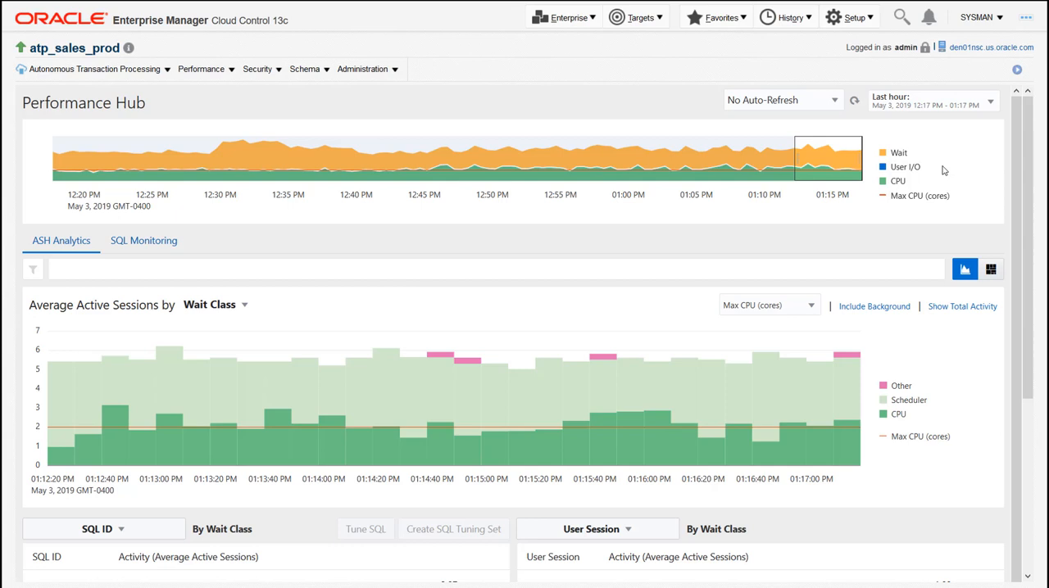
pyautogui.moveTo(236, 151)
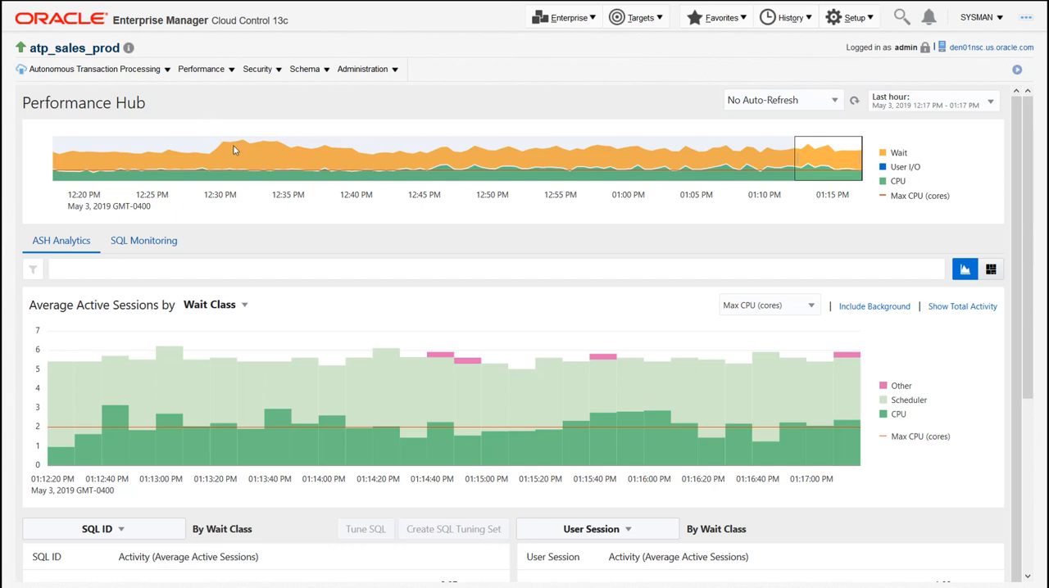
pyautogui.moveTo(326, 164)
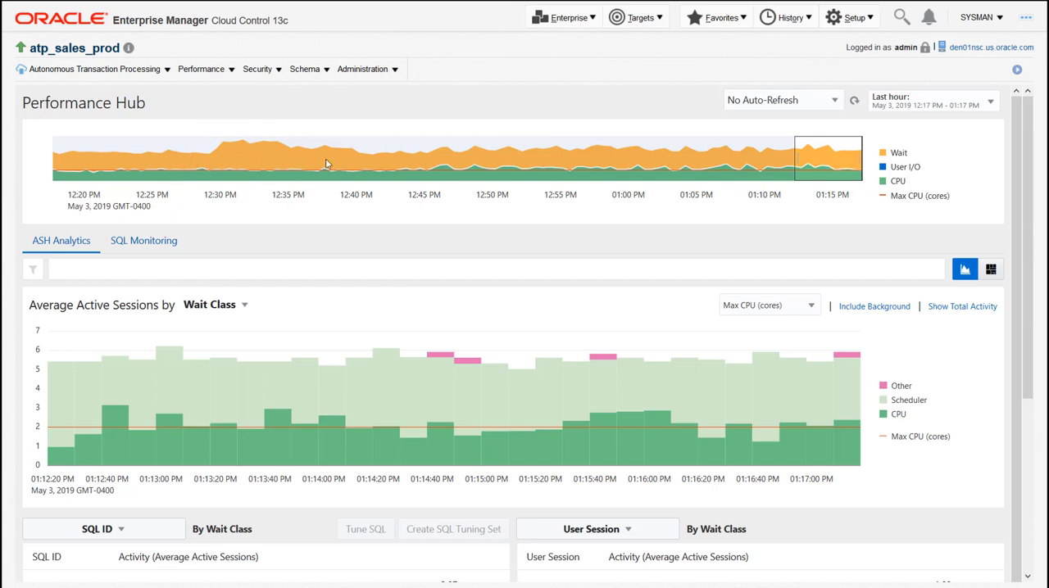
pyautogui.moveTo(564, 187)
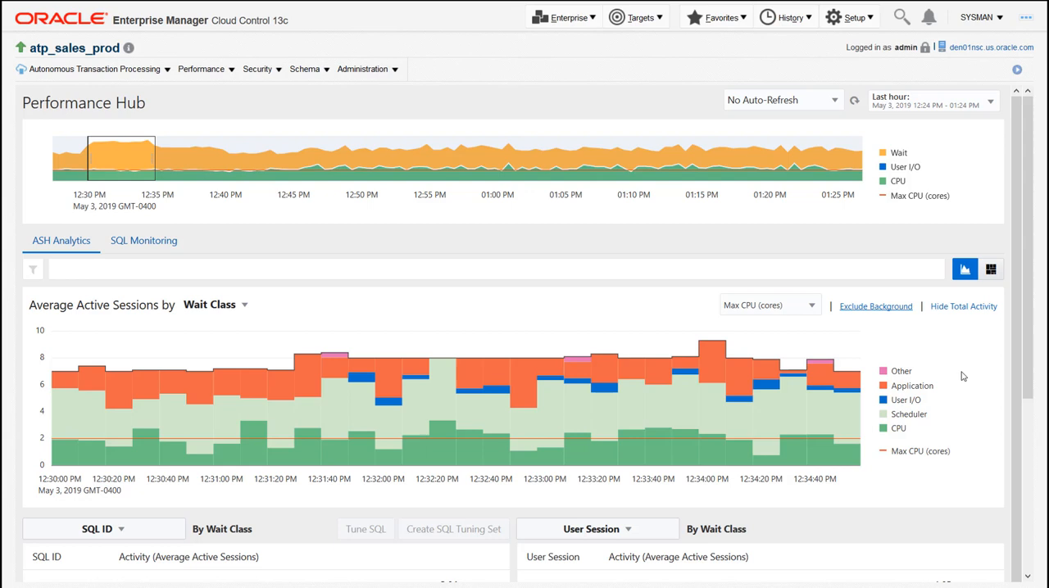
pyautogui.moveTo(473, 403)
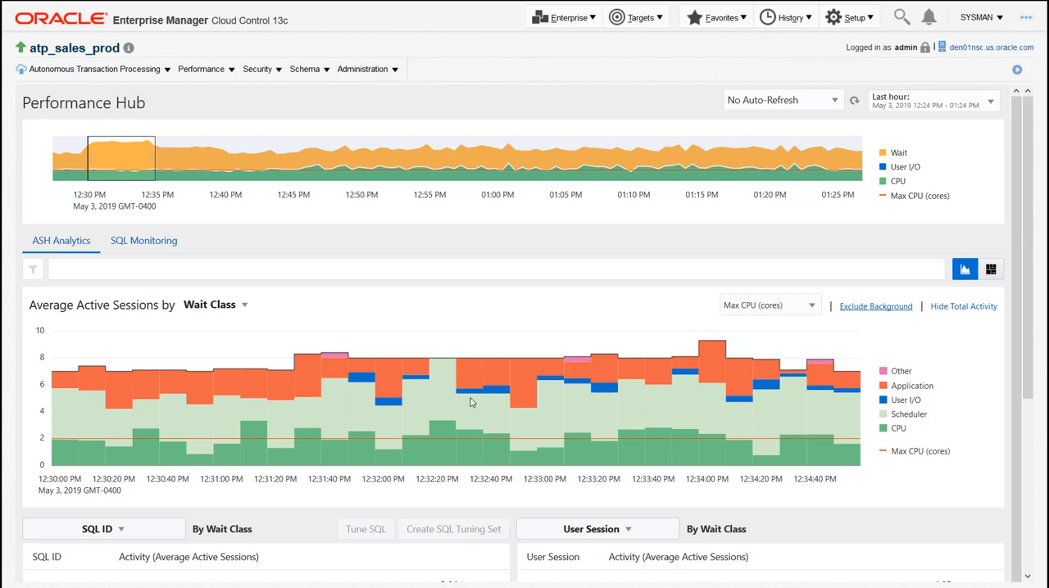
pyautogui.moveTo(308, 377)
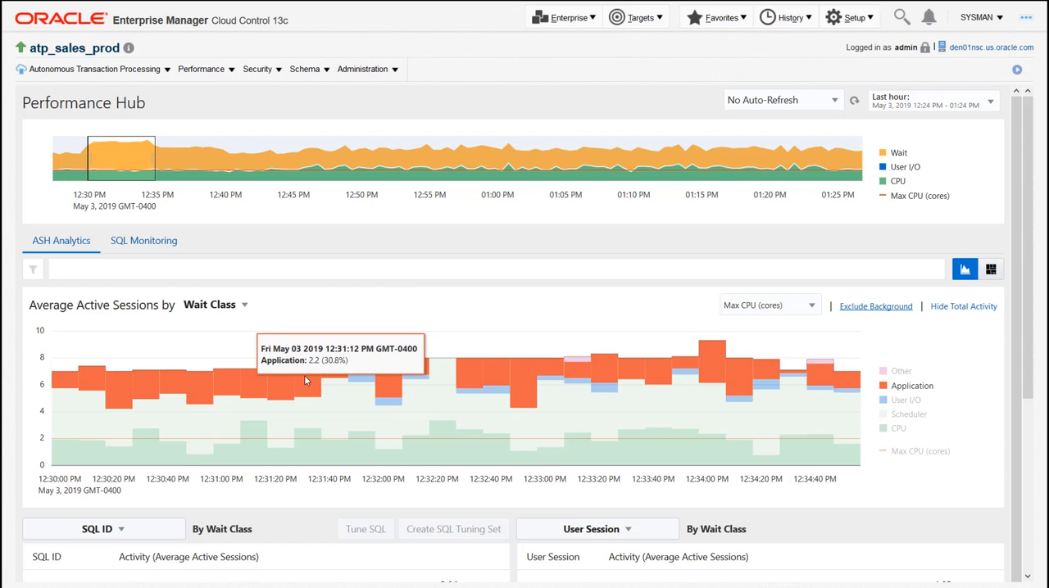
# - Filter the Average Active Sessions chart to the Application wait class
pyautogui.click(305, 377)
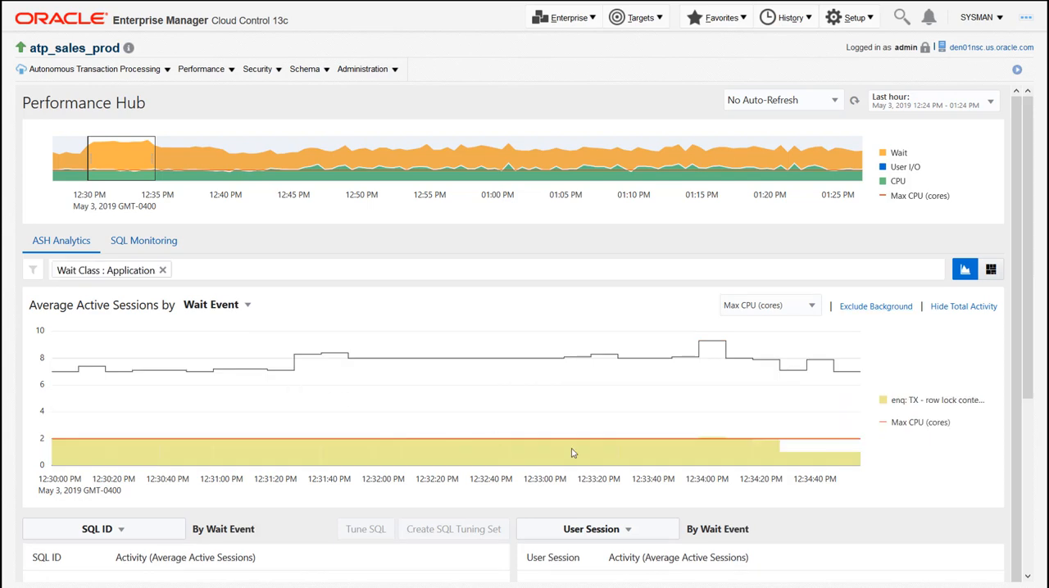
pyautogui.moveTo(960, 413)
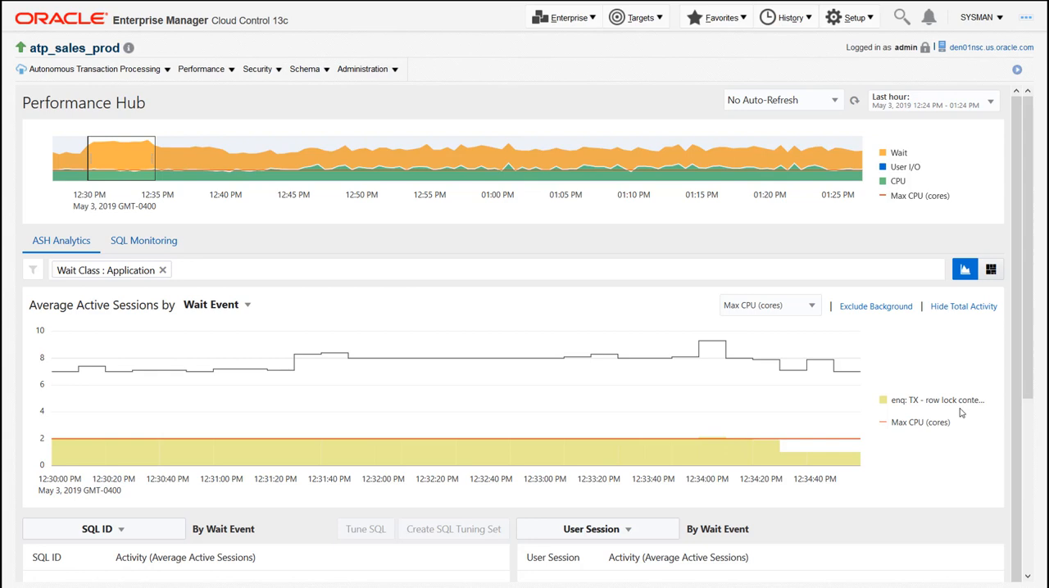
pyautogui.moveTo(266, 306)
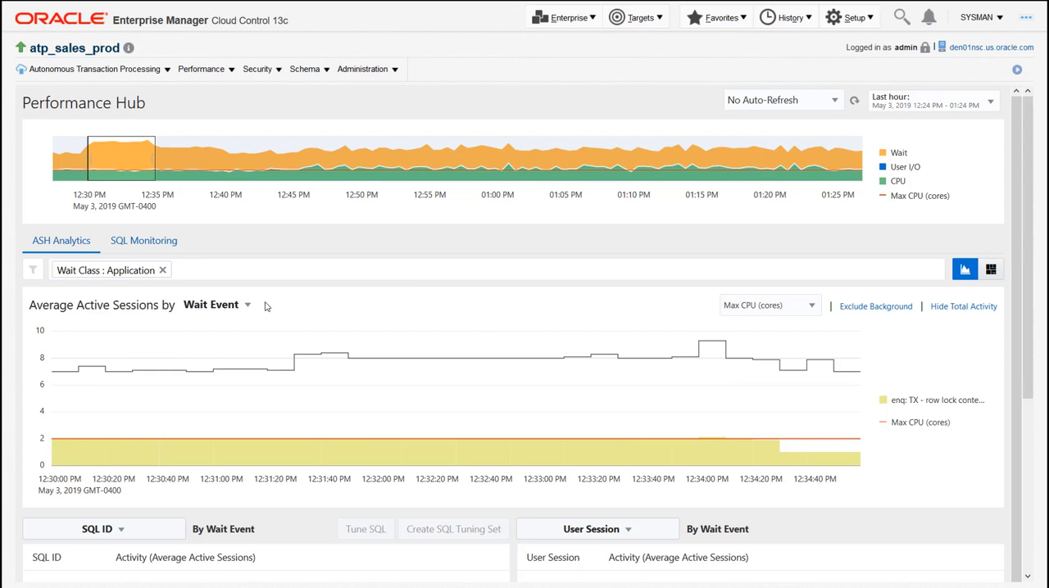
pyautogui.moveTo(249, 311)
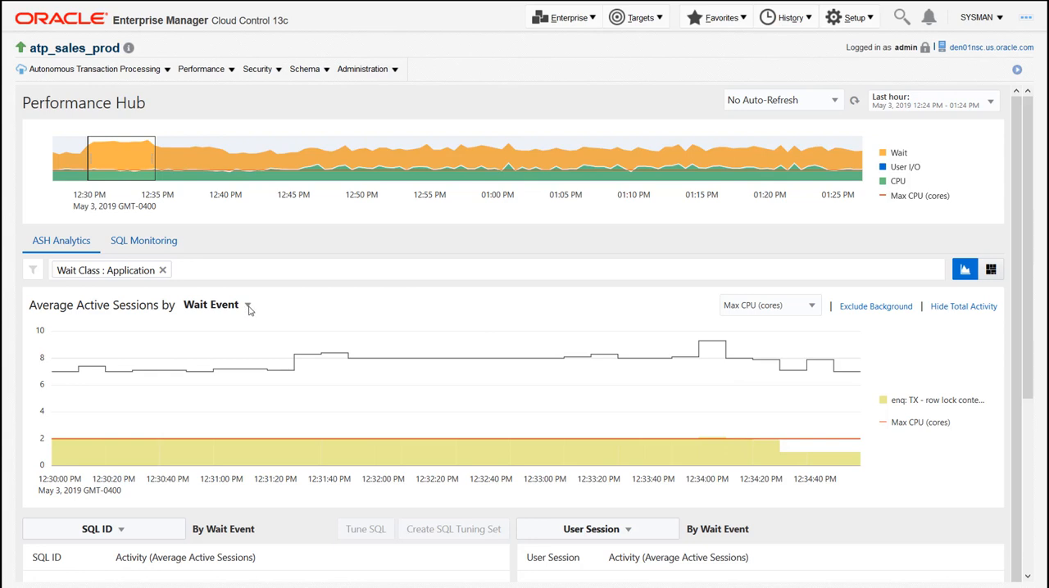
# - Show the grouping-dimension menu for the Application-filtered activity chart
pyautogui.click(217, 305)
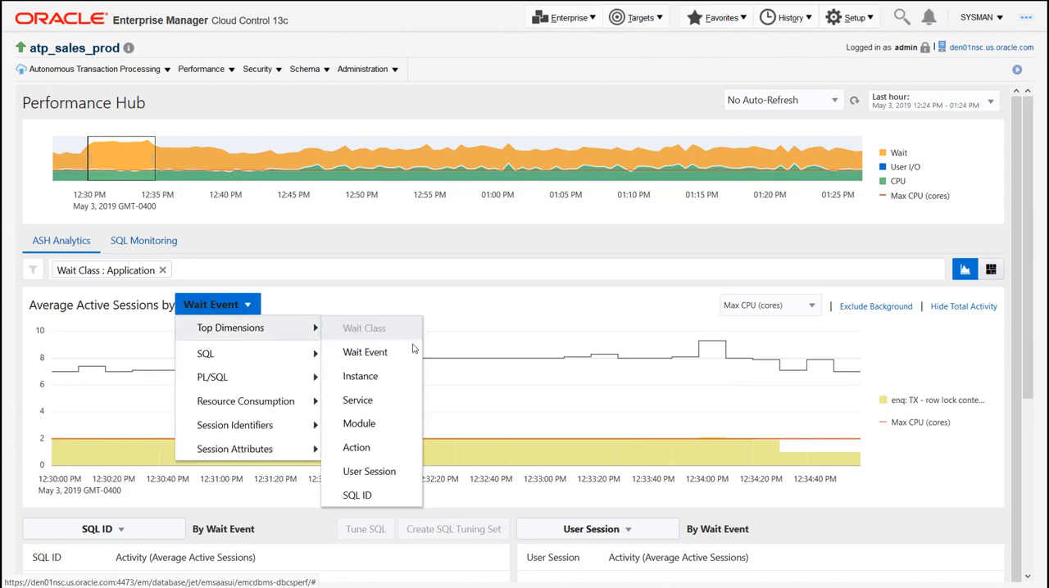
pyautogui.moveTo(390, 417)
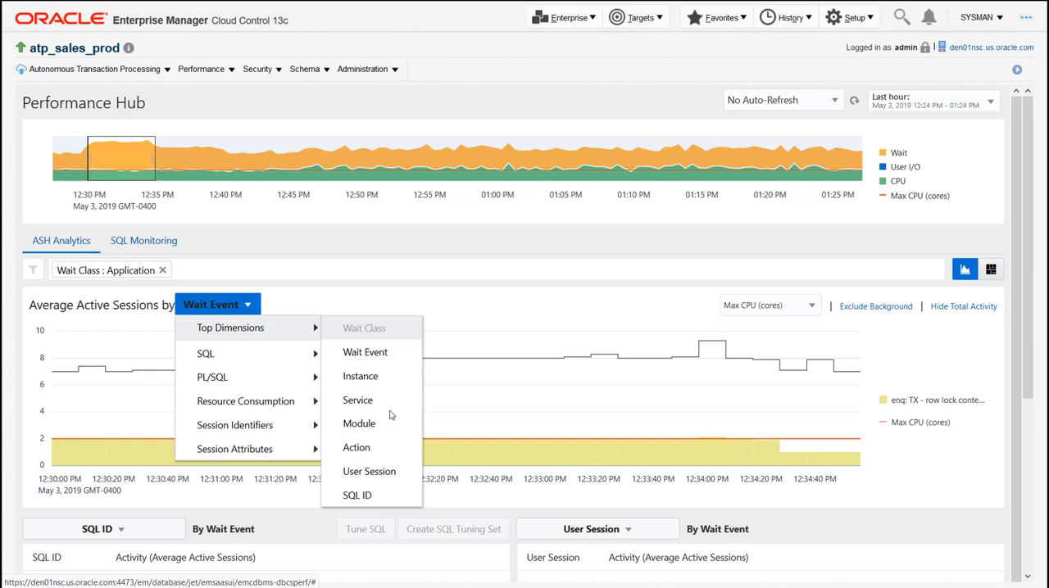
pyautogui.moveTo(359, 423)
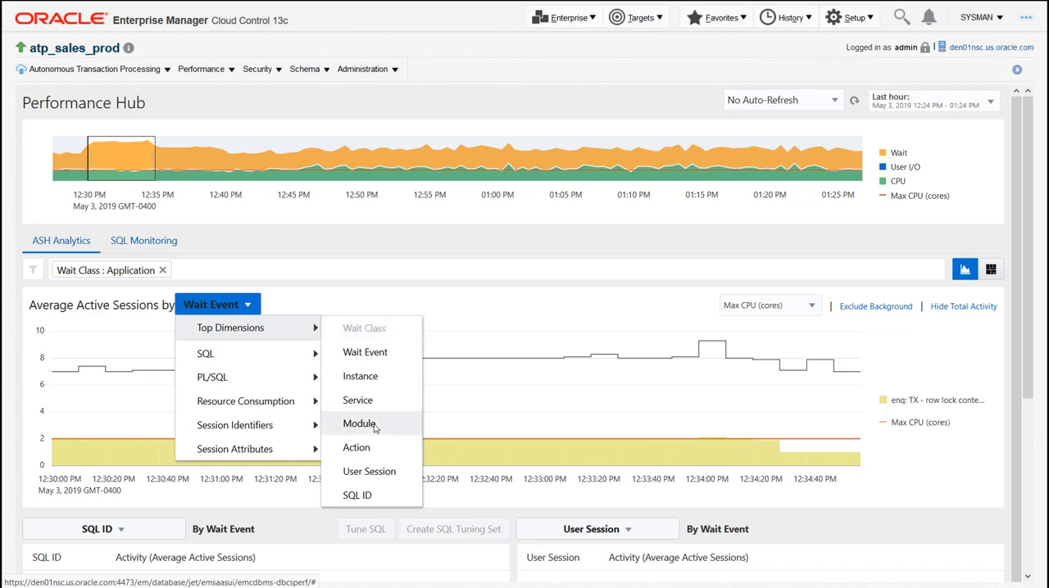
# - Group the Application wait activity by Module, exposing SQL Developer as the source
pyautogui.click(359, 422)
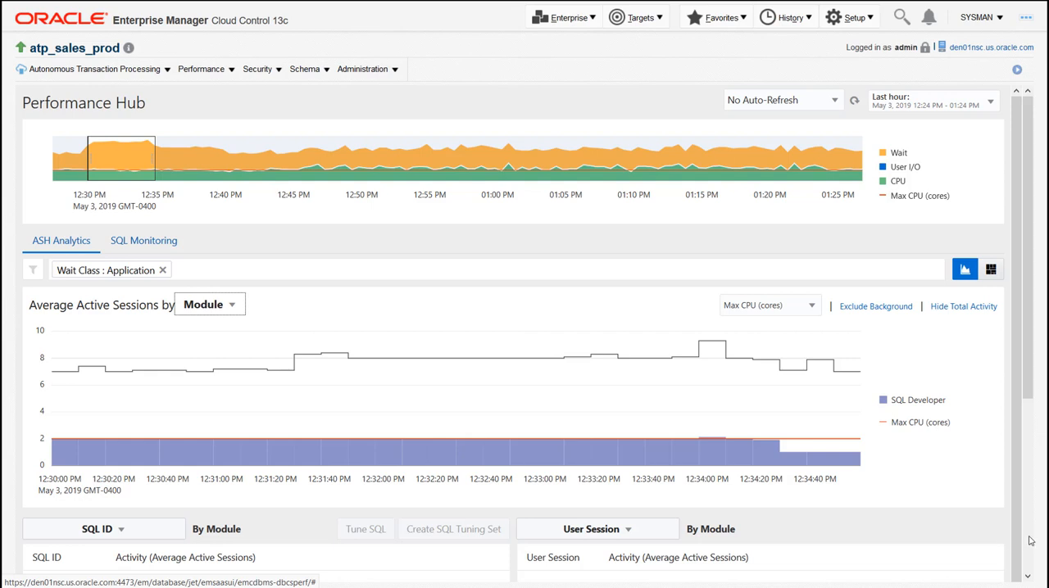
# - Bring the SQL ID and User Session tables into view, showing fx60htyzmz6wv on top
pyautogui.scroll(-3)
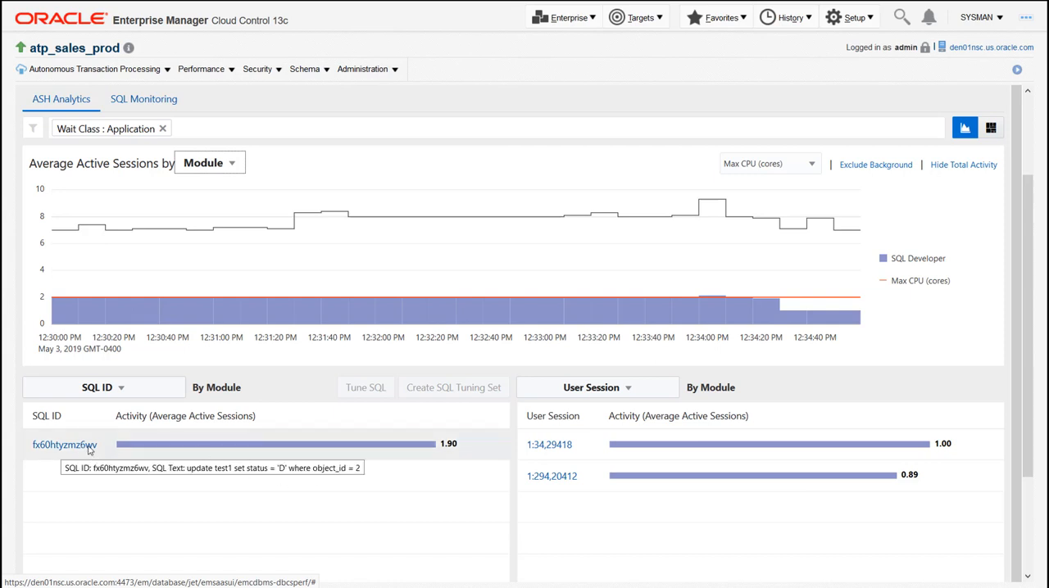
# - View SQL Details for fx60htyzmz6wv, the update on test1, and its execution plan
pyautogui.click(64, 446)
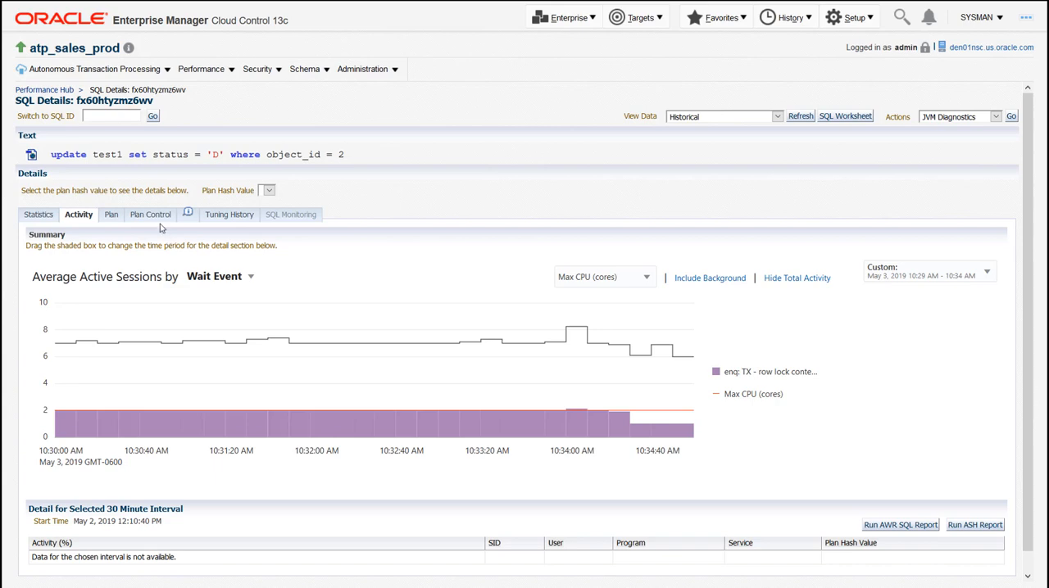
pyautogui.moveTo(402, 285)
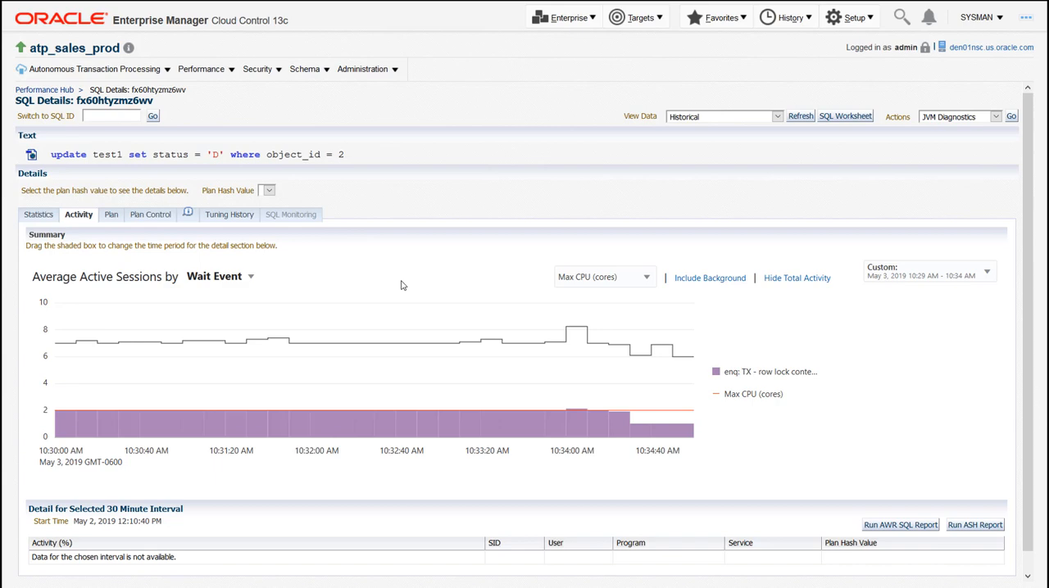
pyautogui.moveTo(264, 325)
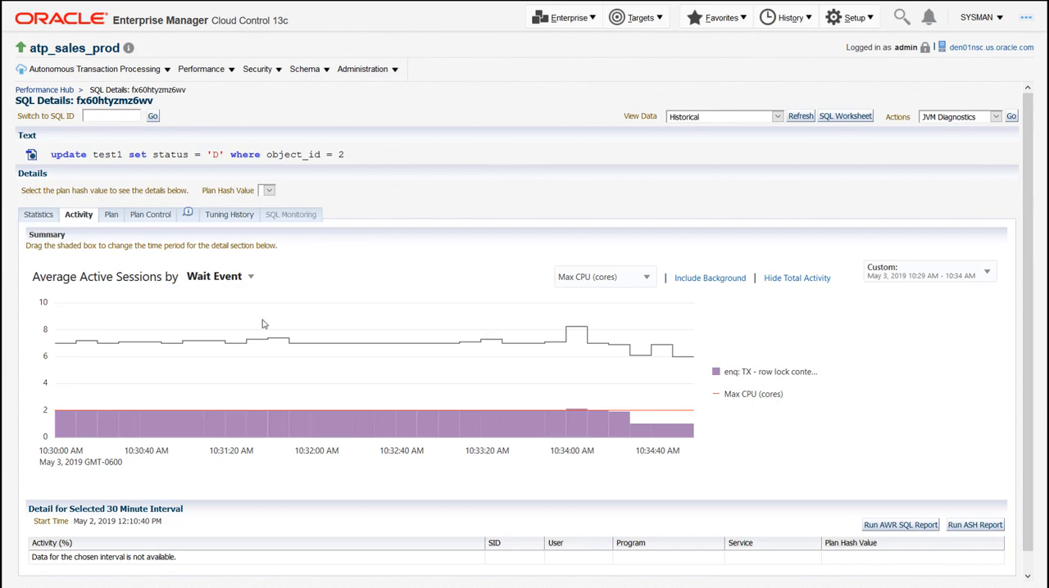
pyautogui.moveTo(456, 381)
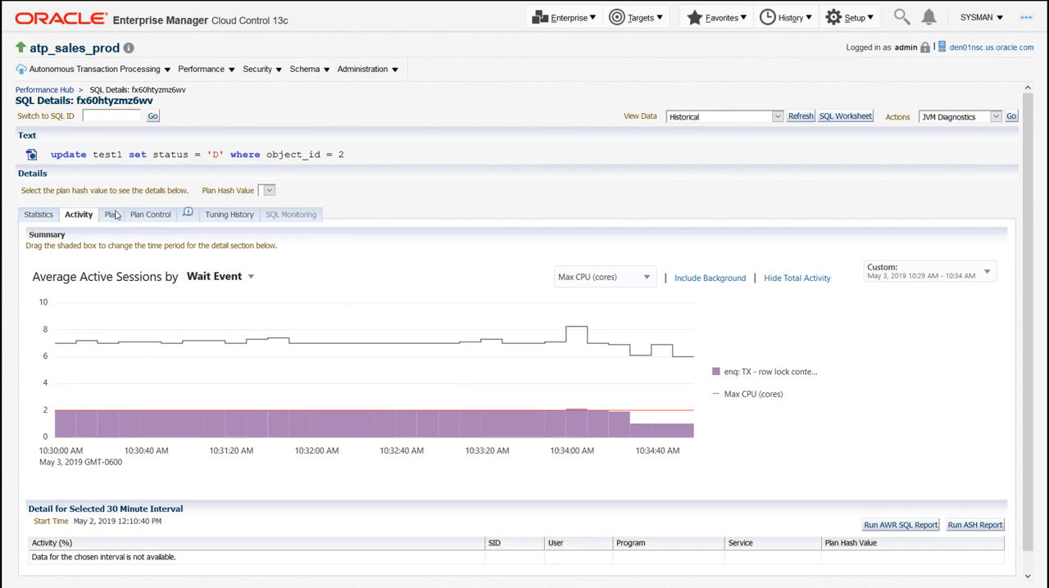
pyautogui.click(108, 213)
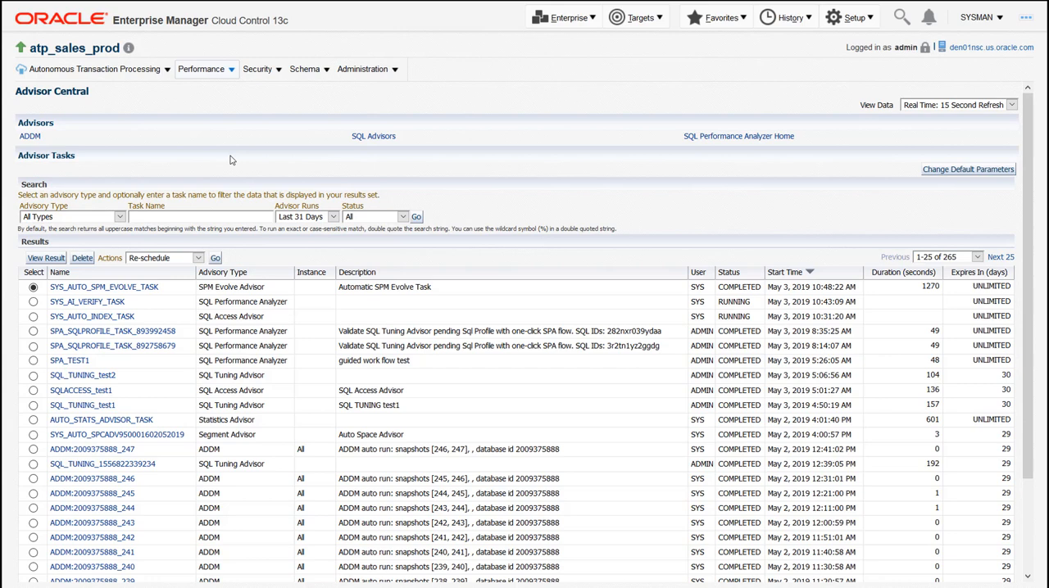
pyautogui.moveTo(45, 359)
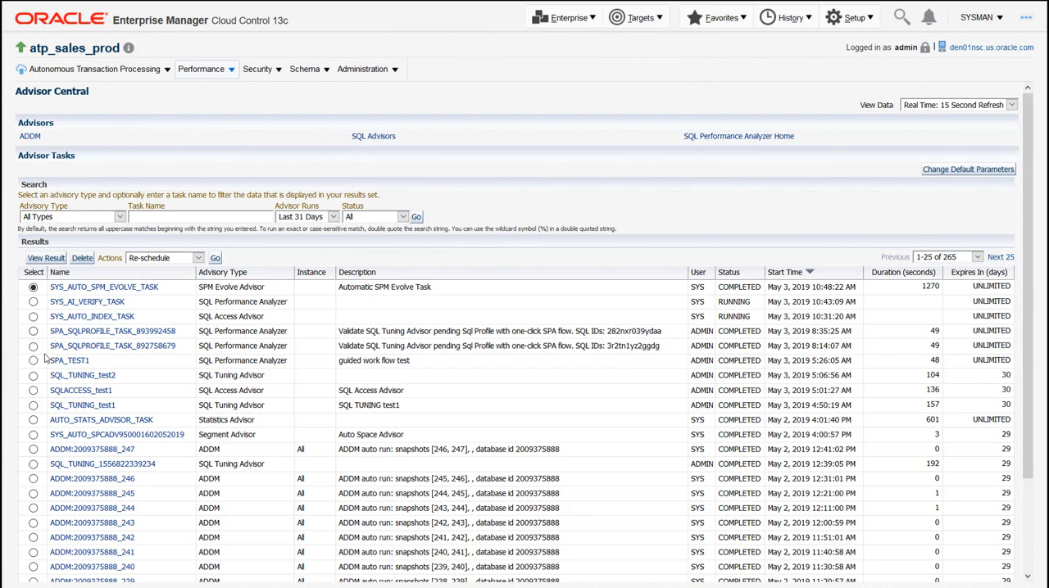
pyautogui.moveTo(34, 384)
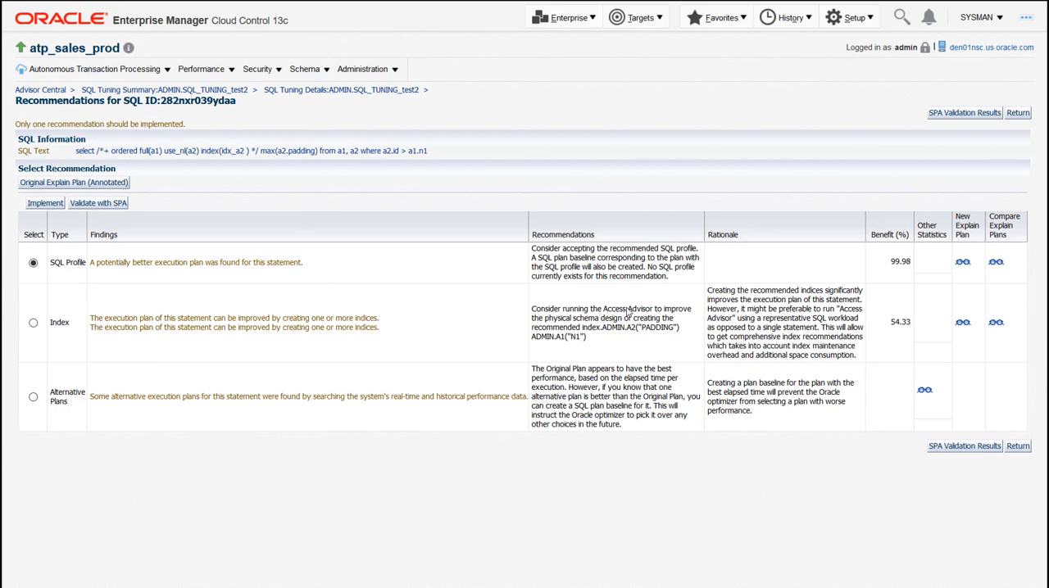
pyautogui.moveTo(663, 69)
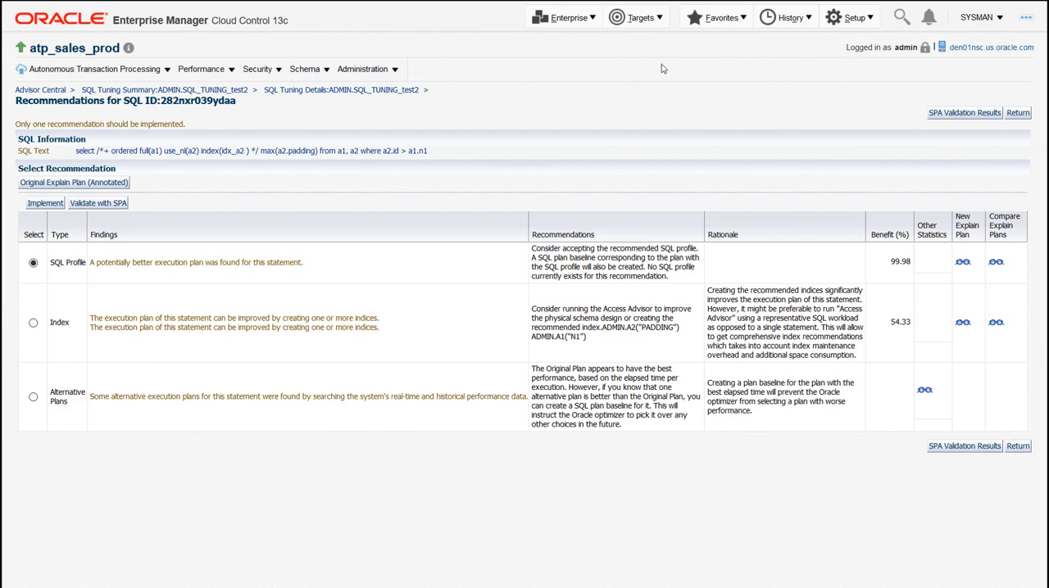
# - Return to the Databases target list via Targets > Databases
pyautogui.click(636, 16)
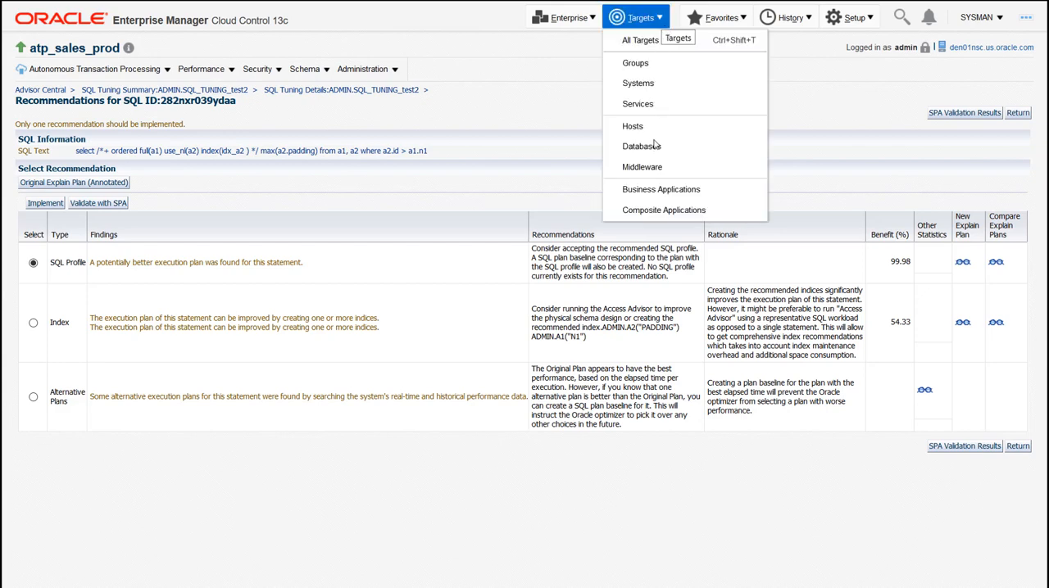
pyautogui.click(643, 144)
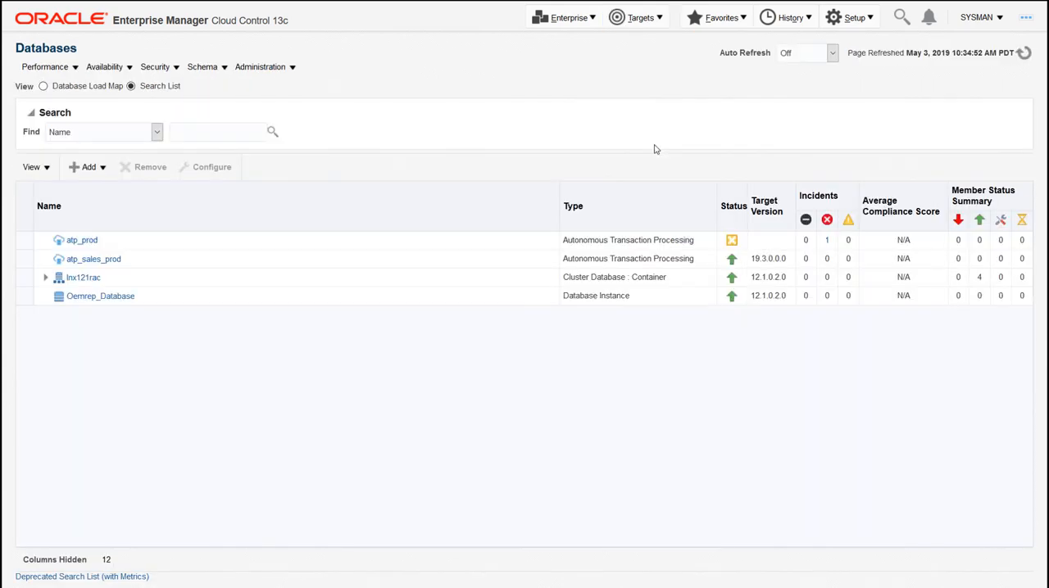